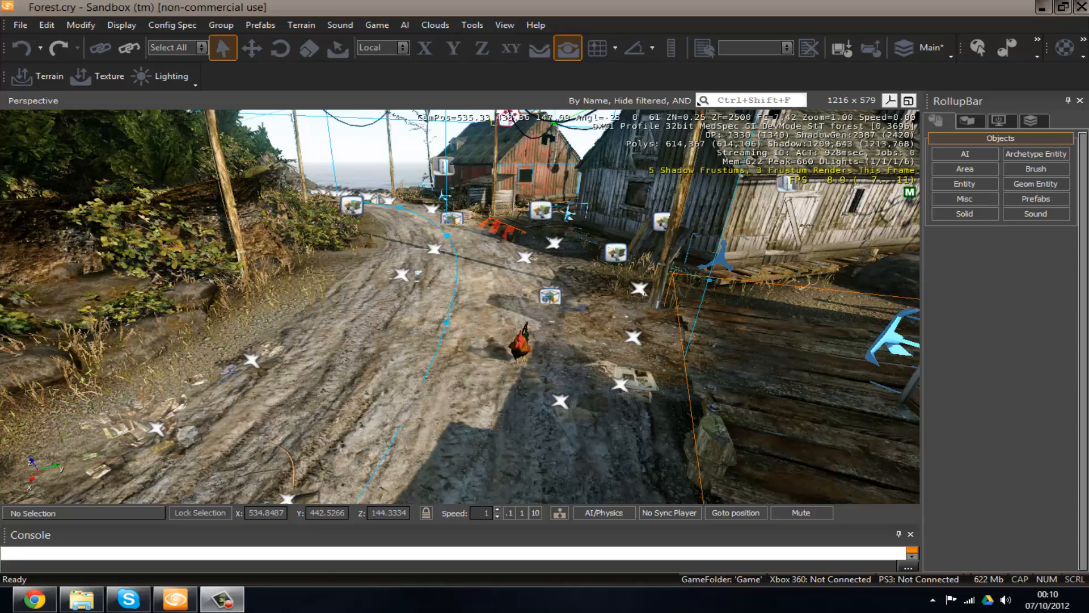
mouse_move(615, 391)
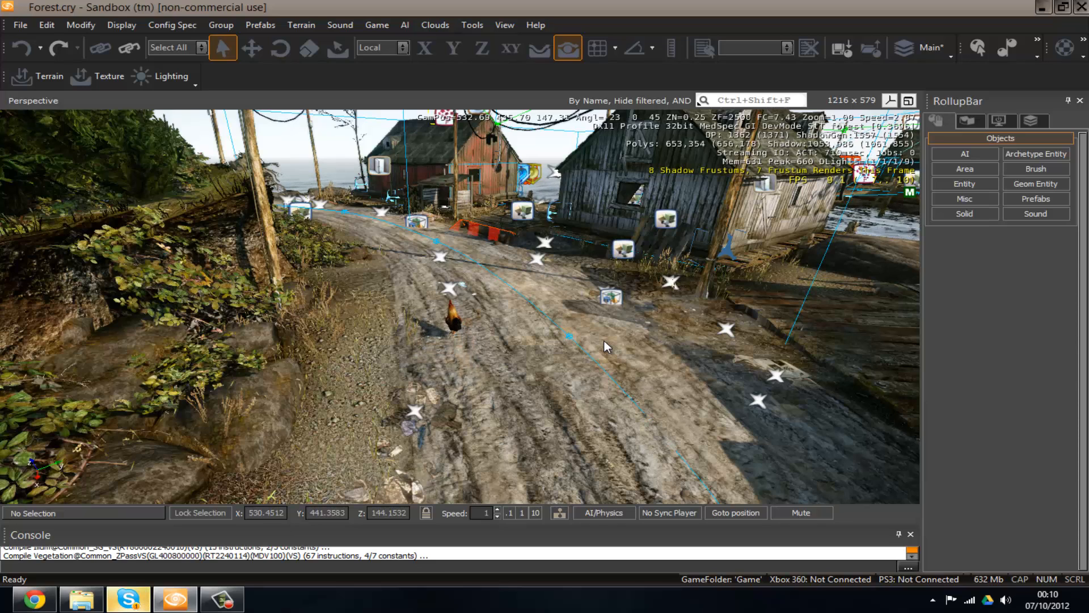
mouse_move(665, 321)
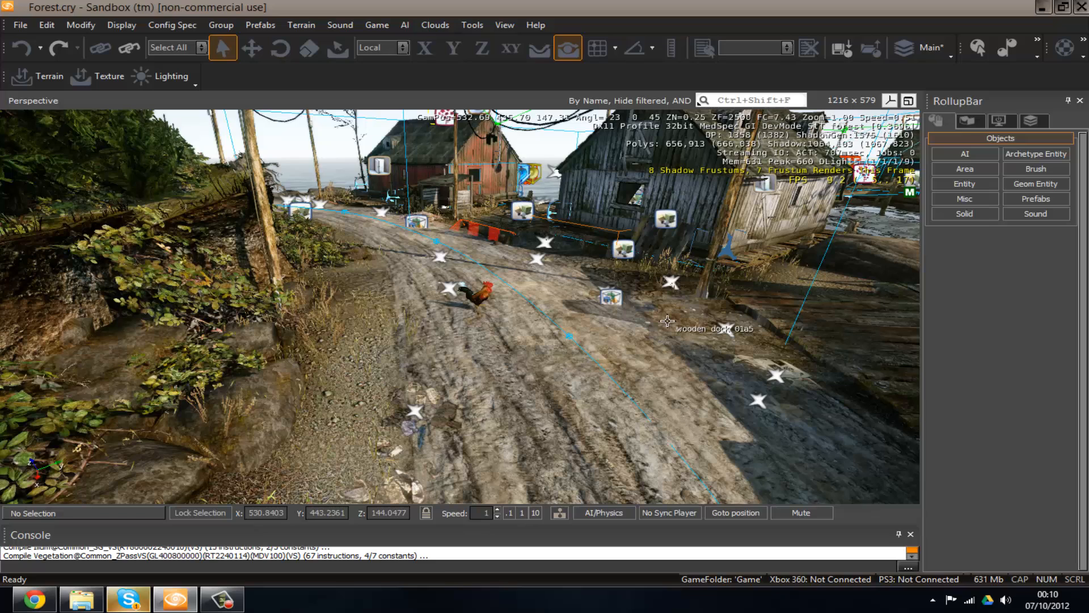
mouse_move(689, 321)
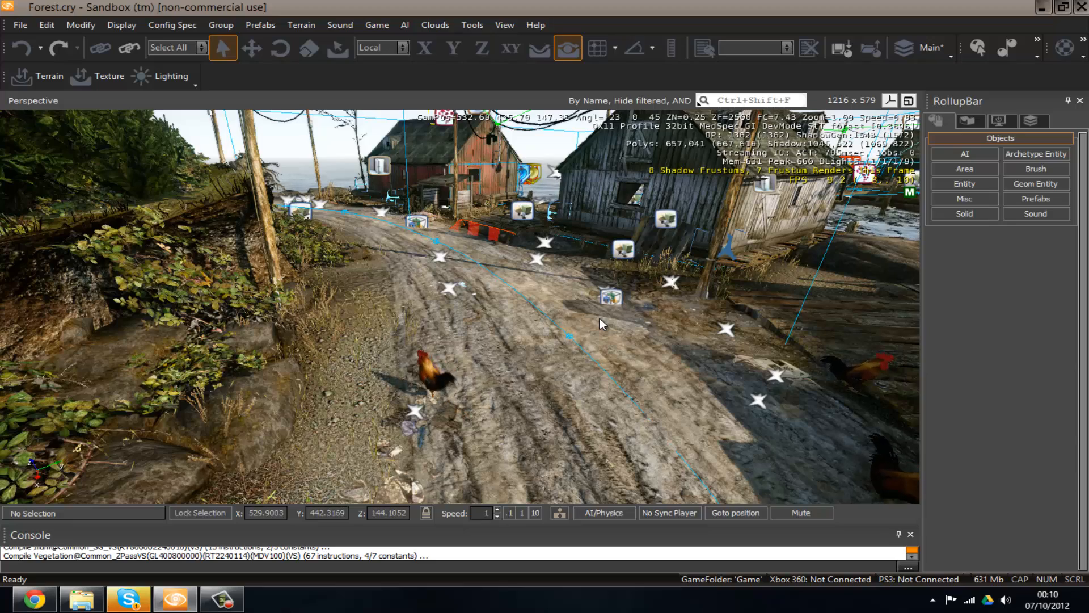
- Place an AreaTrigger from the Triggers entity class on the dirt road by the rooster
click(964, 184)
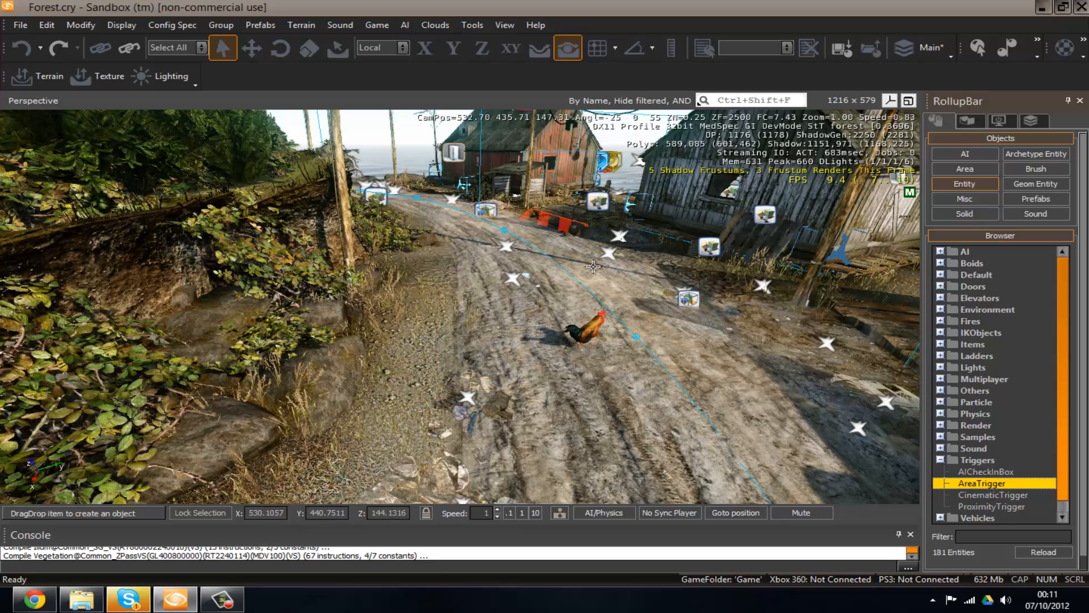
mouse_move(979, 497)
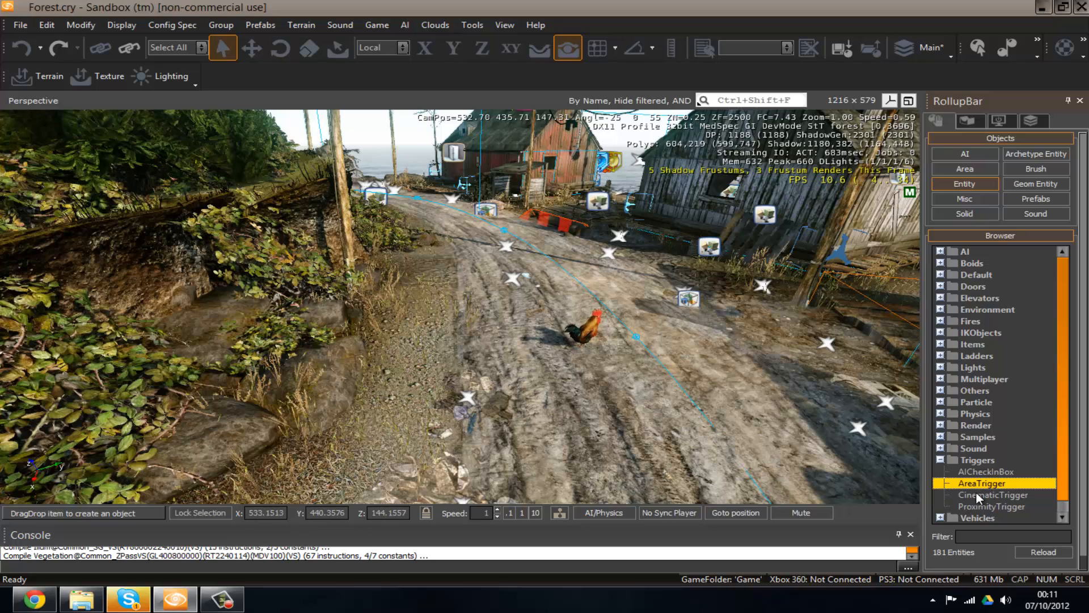
mouse_move(589, 358)
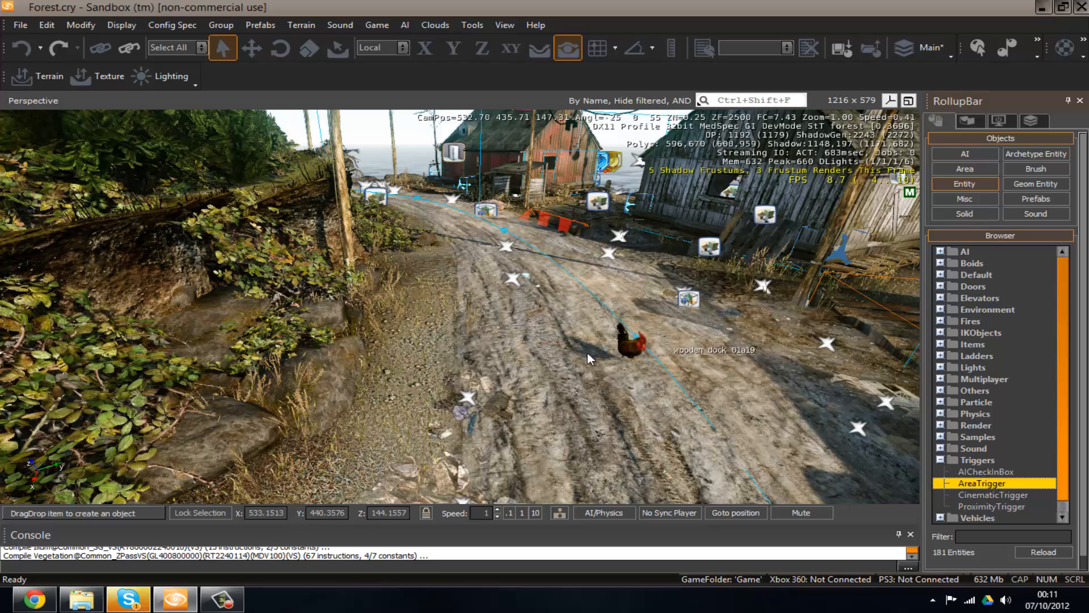
click(569, 345)
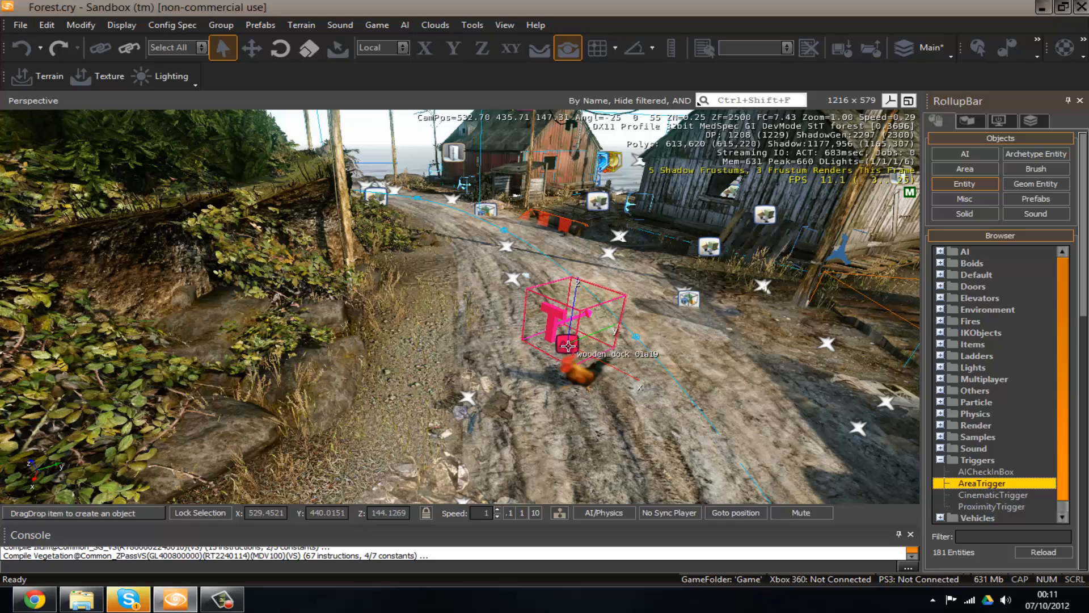
- Create a Flow Graph on the AreaTrigger assigned to the <None> group
right_click(567, 345)
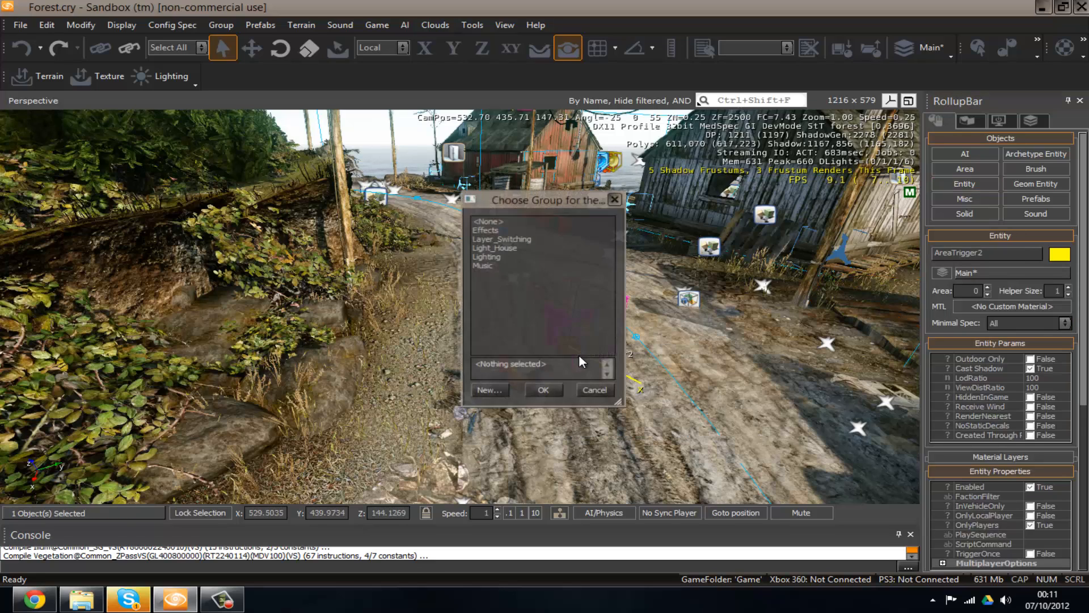
click(490, 221)
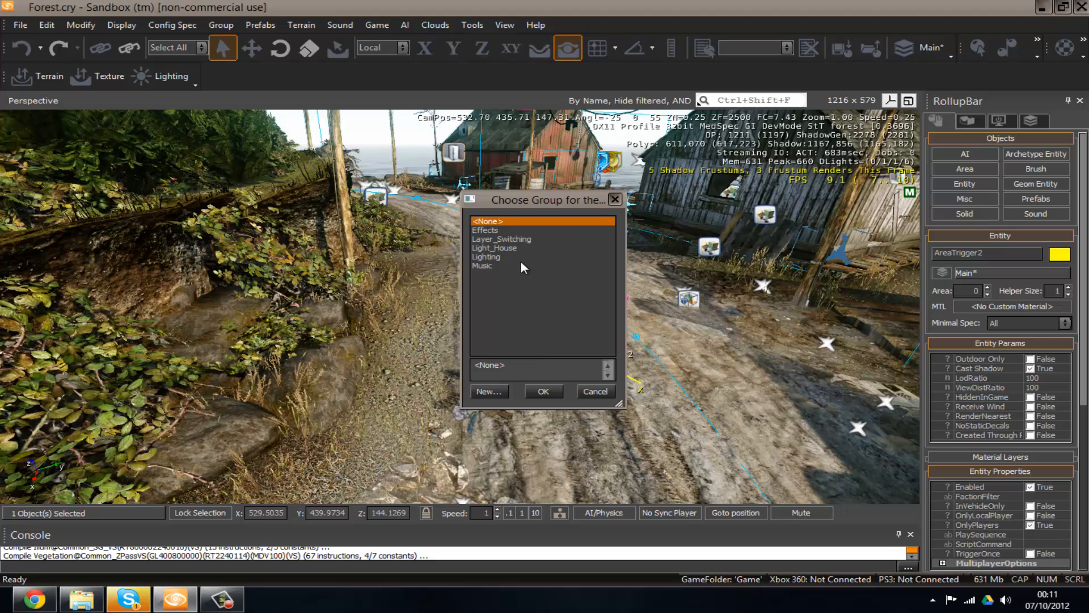
mouse_move(504, 252)
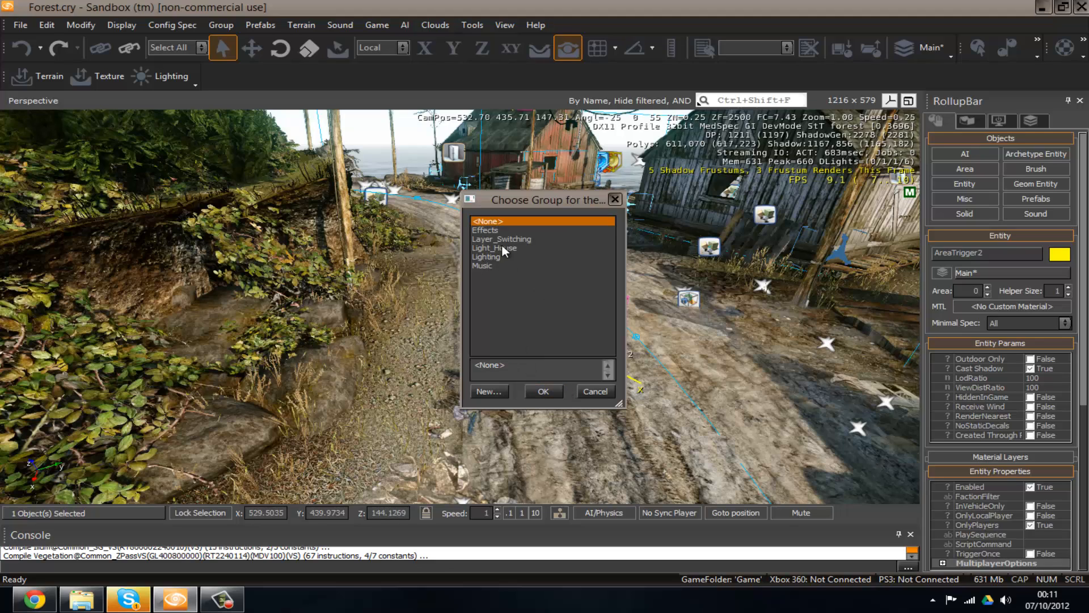
mouse_move(521, 229)
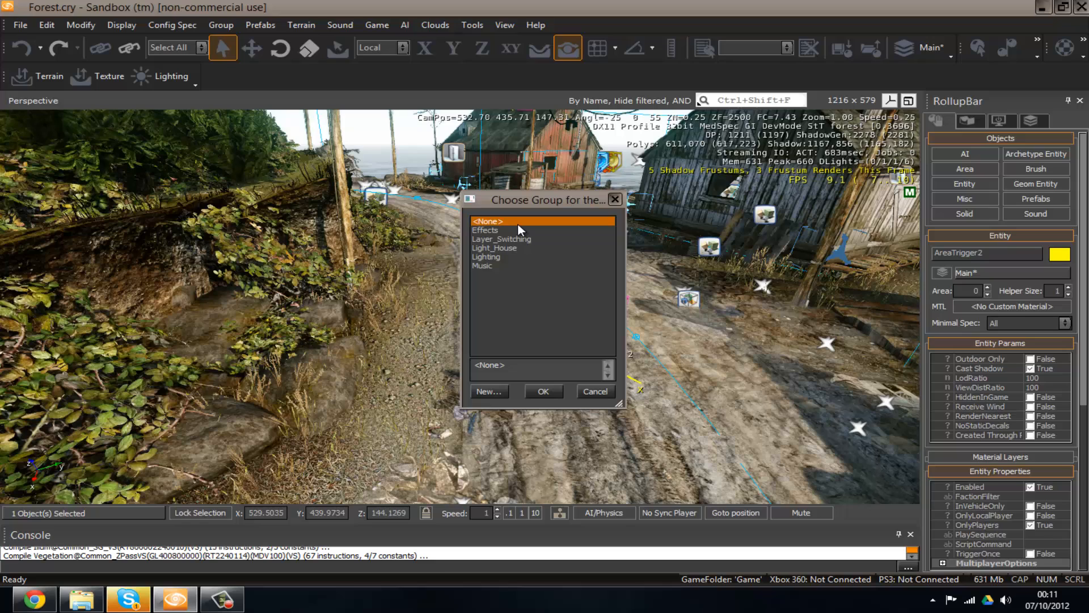
mouse_move(569, 347)
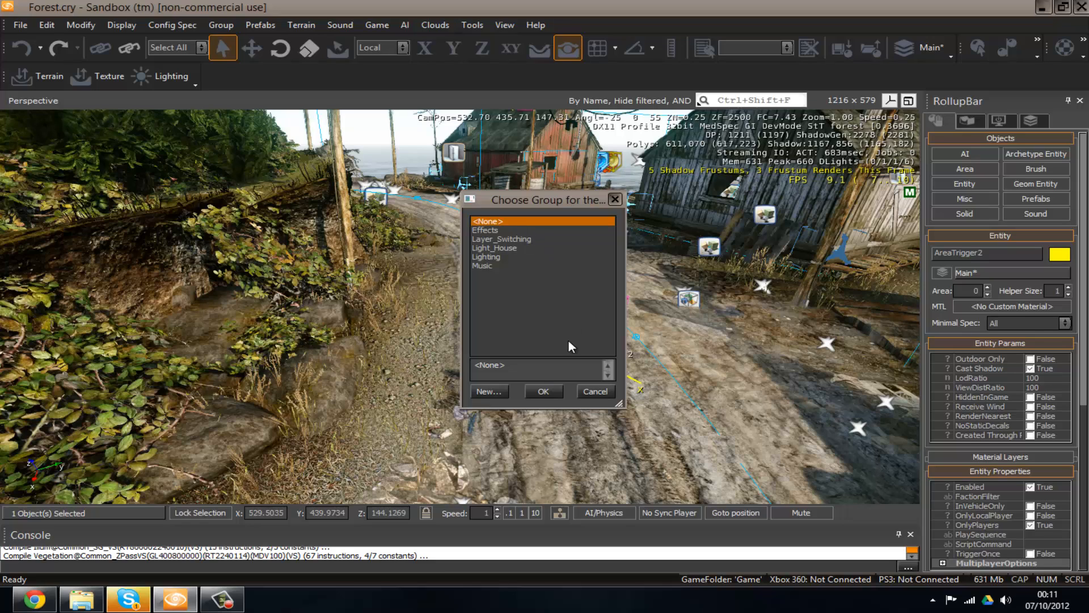
click(542, 391)
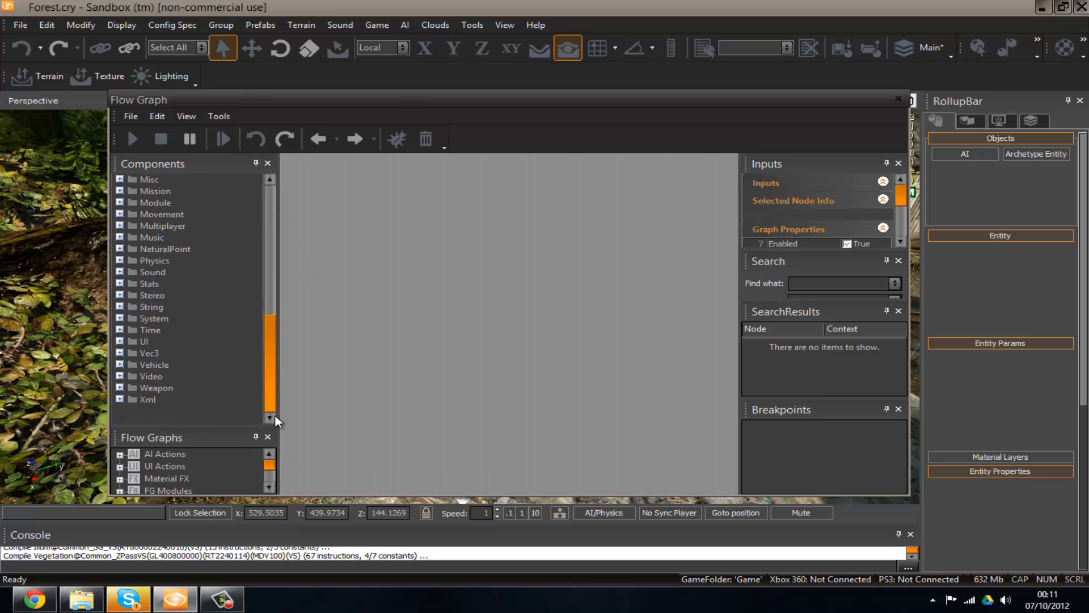
- Scroll the Components list back to its top node categories
scroll(up, 3)
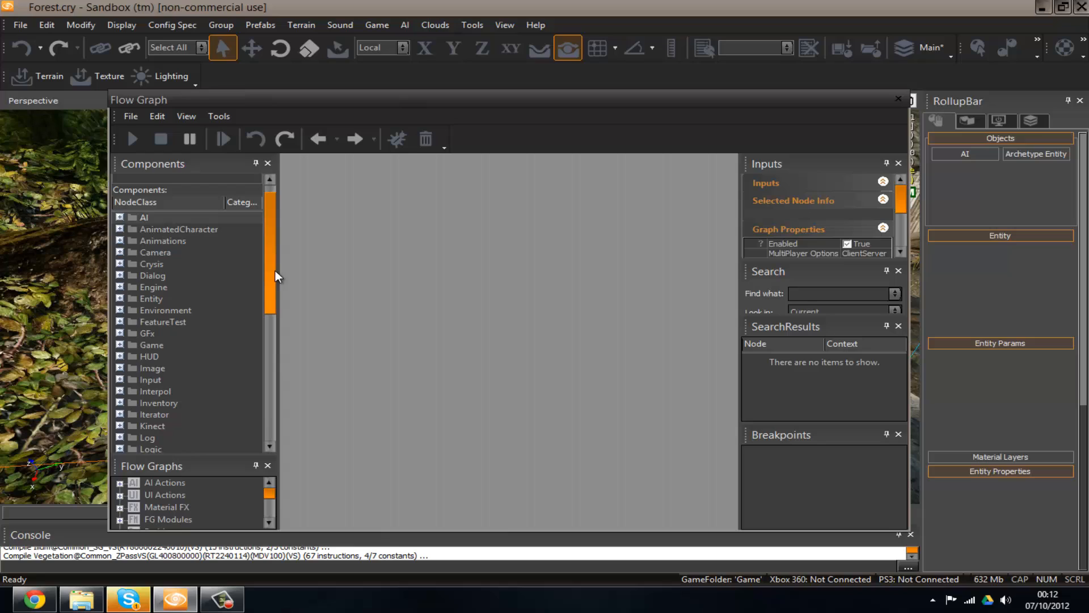
mouse_move(787, 312)
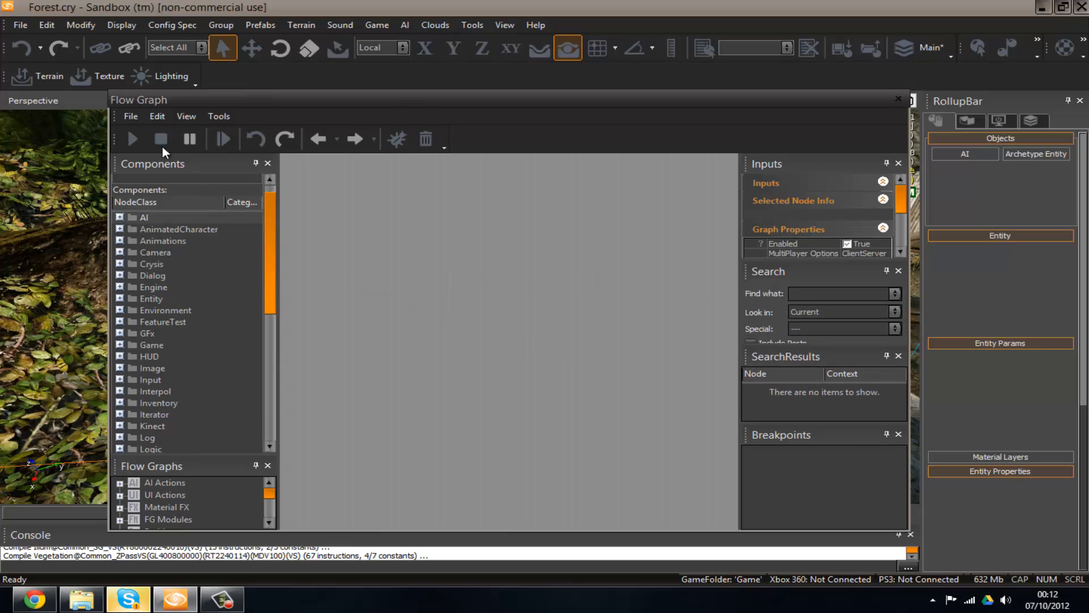
mouse_move(374, 277)
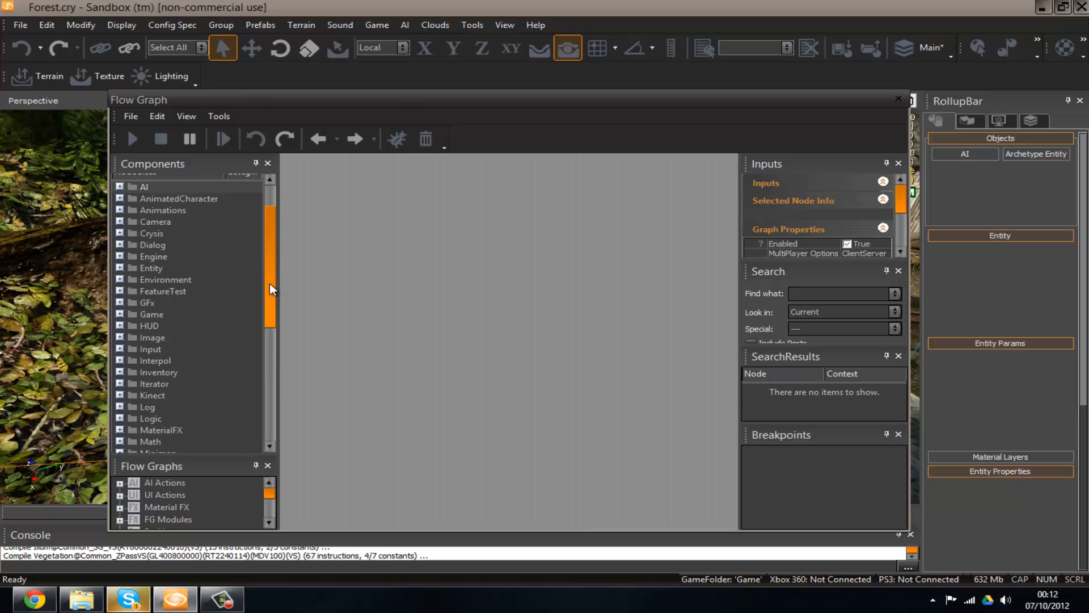
mouse_move(271, 297)
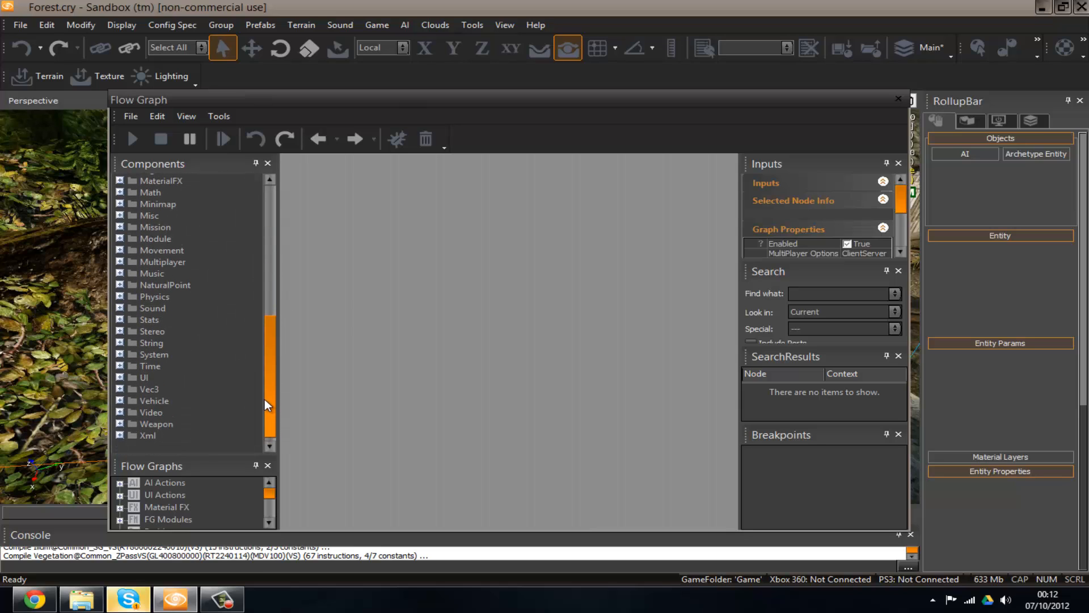
- Scroll up through the Components tree to the System category
scroll(up, 3)
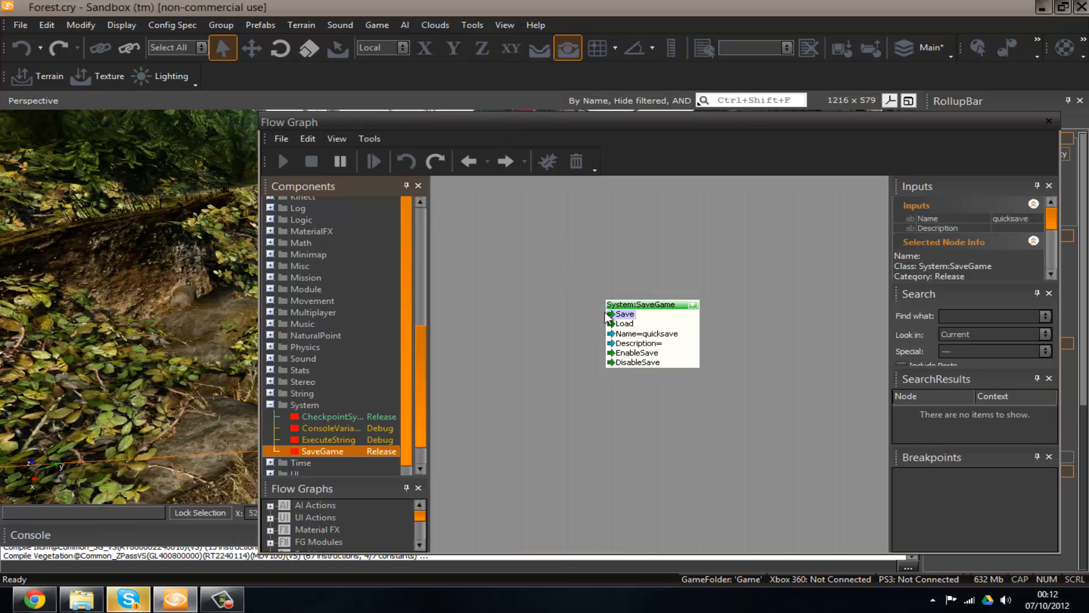
mouse_move(675, 342)
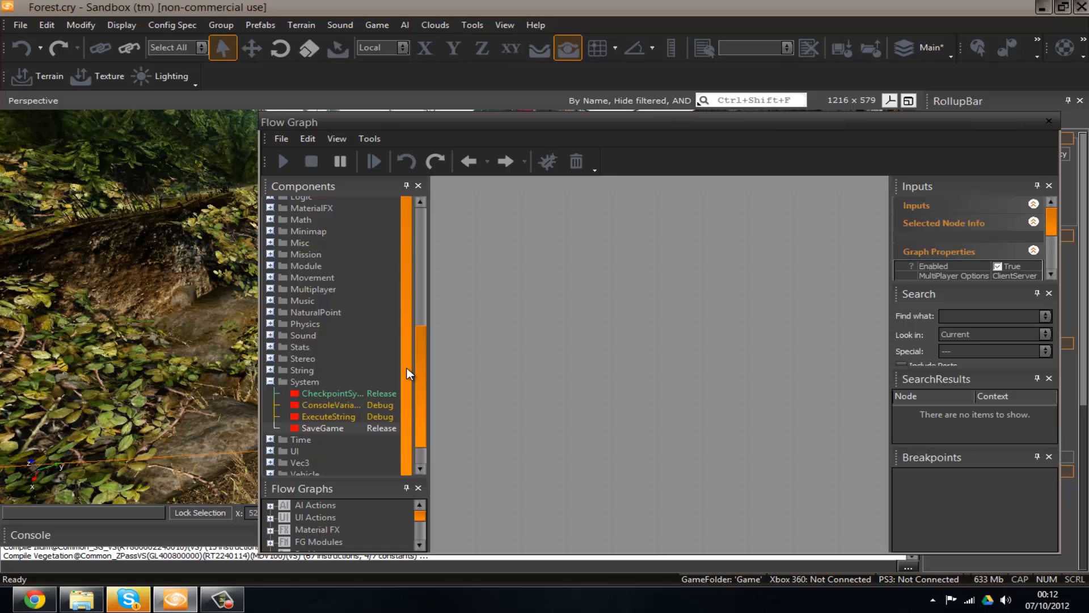
scroll(up, 3)
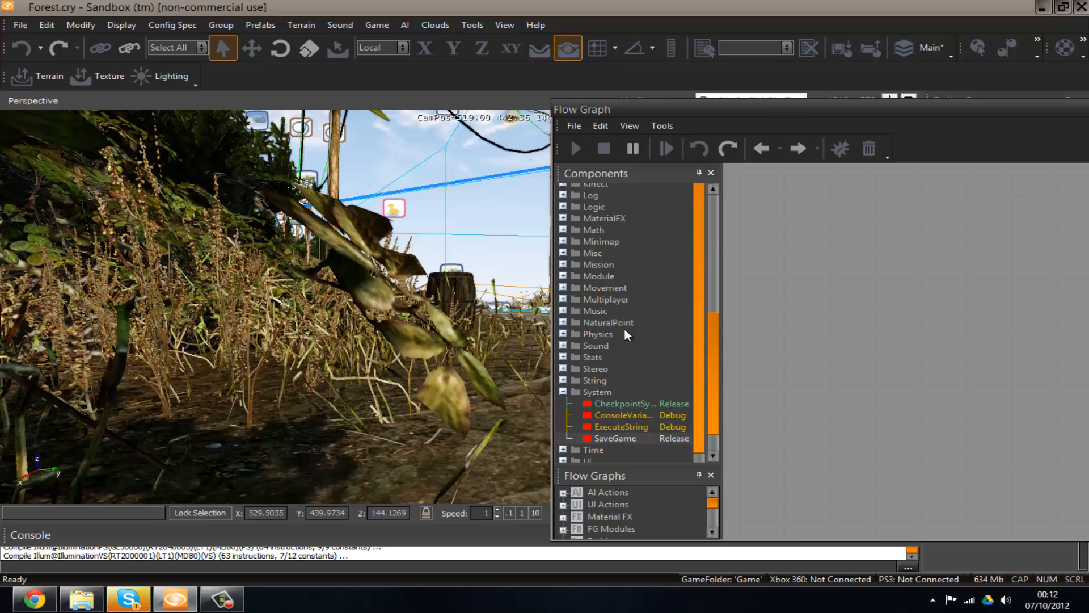
- Add a Music:Volume node to the graph canvas and select it
click(563, 311)
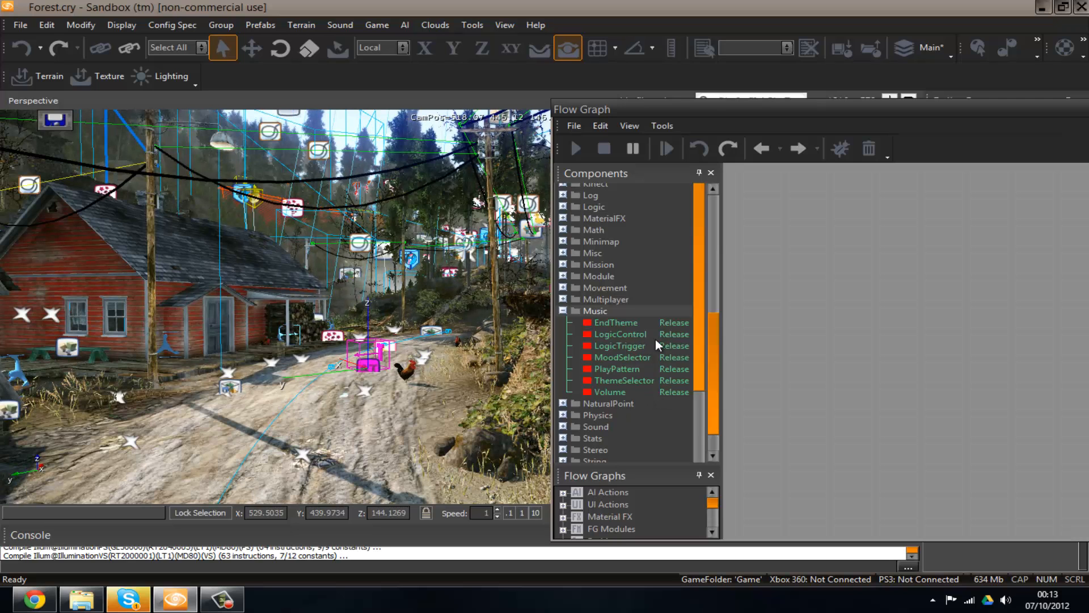
mouse_move(623, 395)
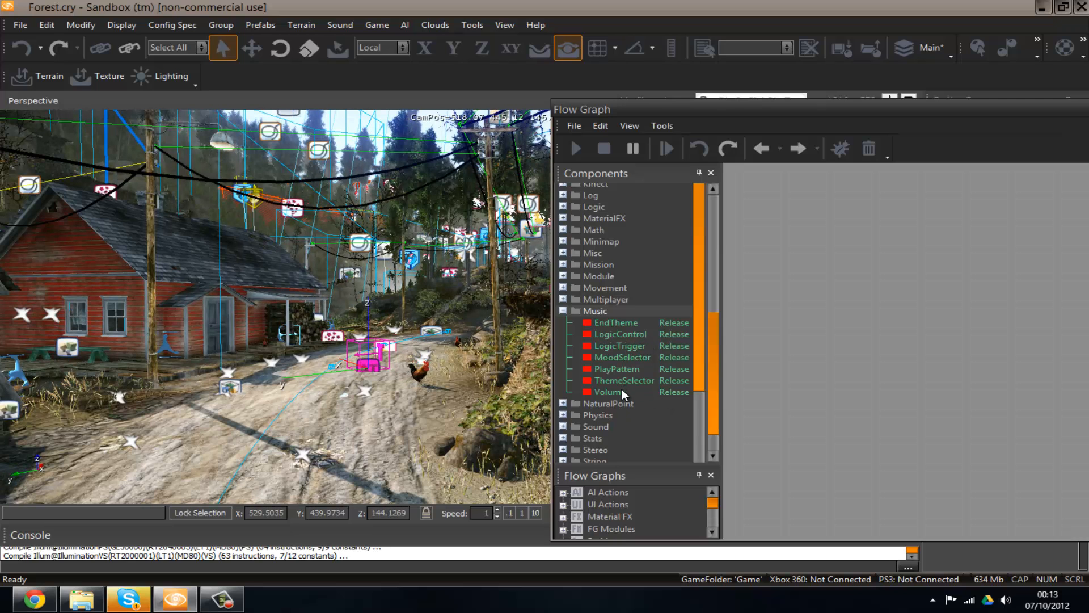
click(609, 392)
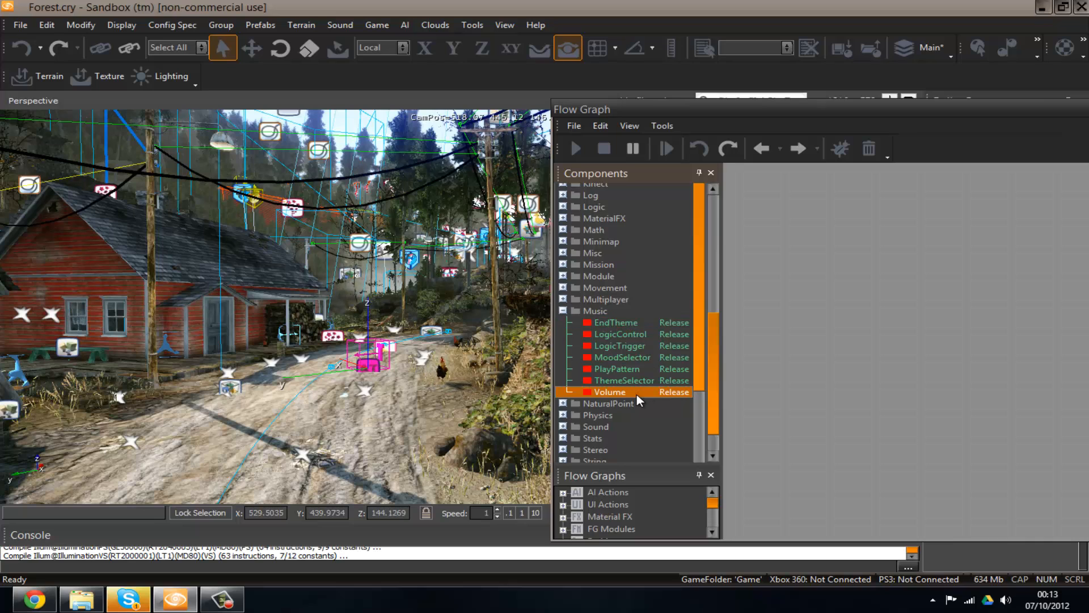
mouse_move(638, 341)
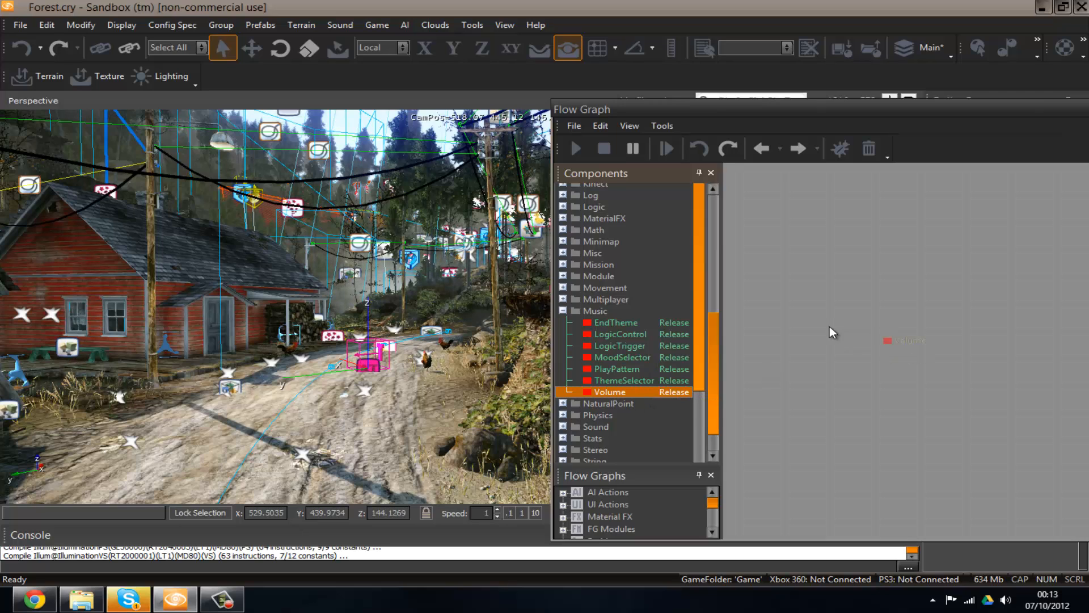
double_click(609, 391)
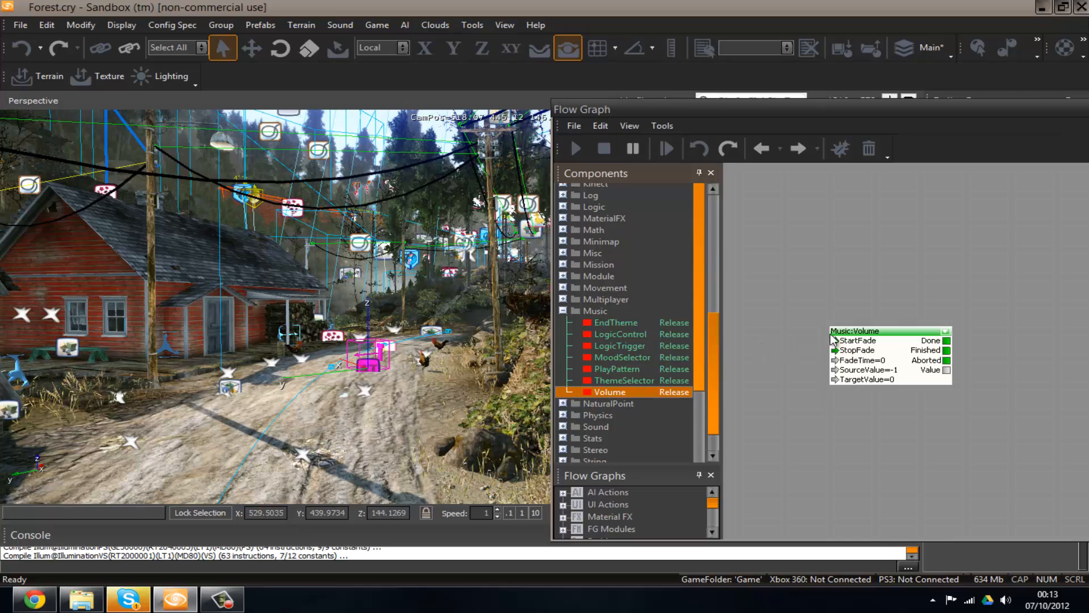
click(944, 330)
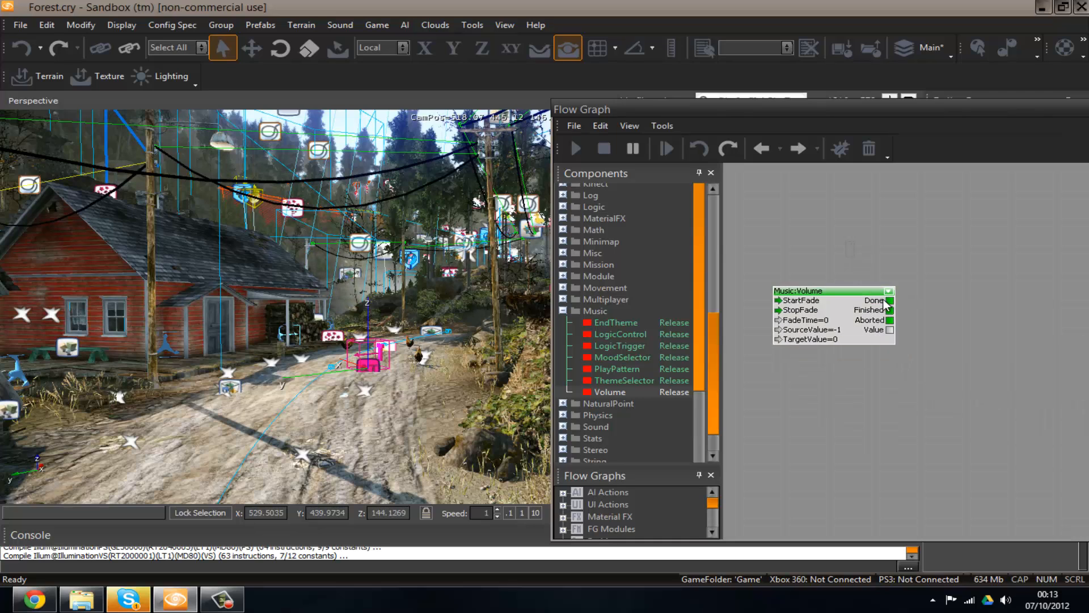
click(889, 292)
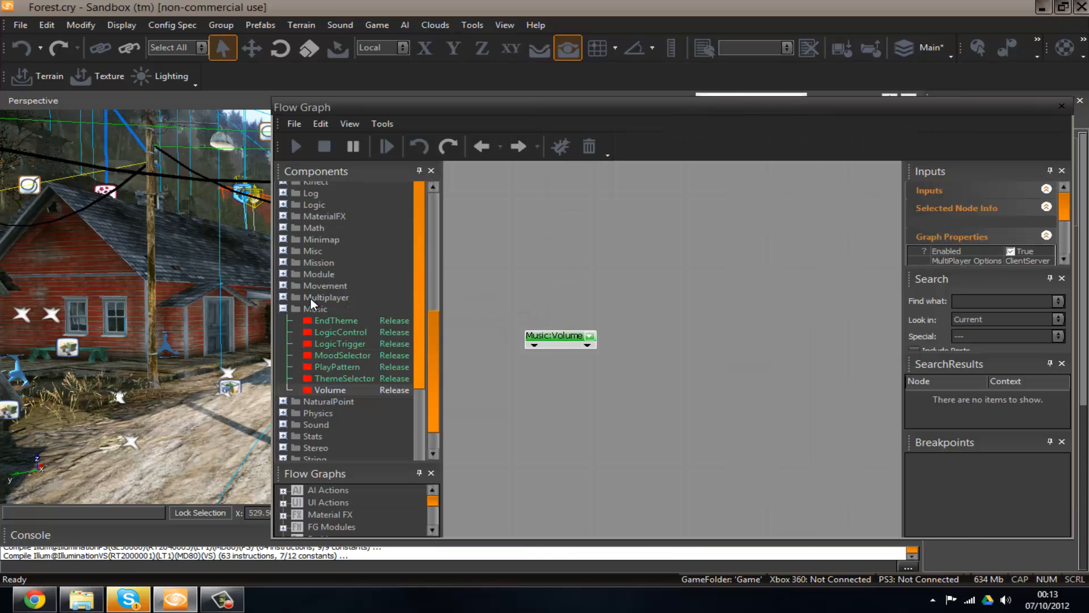
- Browse the Multiplayer, Movement and Mission node categories in the Components tree
click(326, 296)
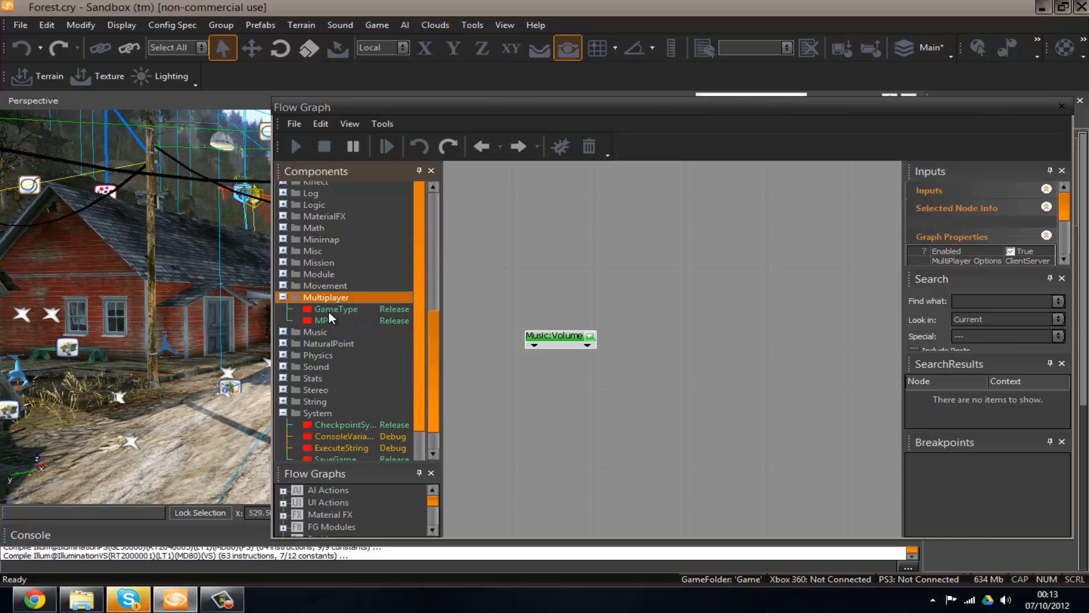
click(321, 319)
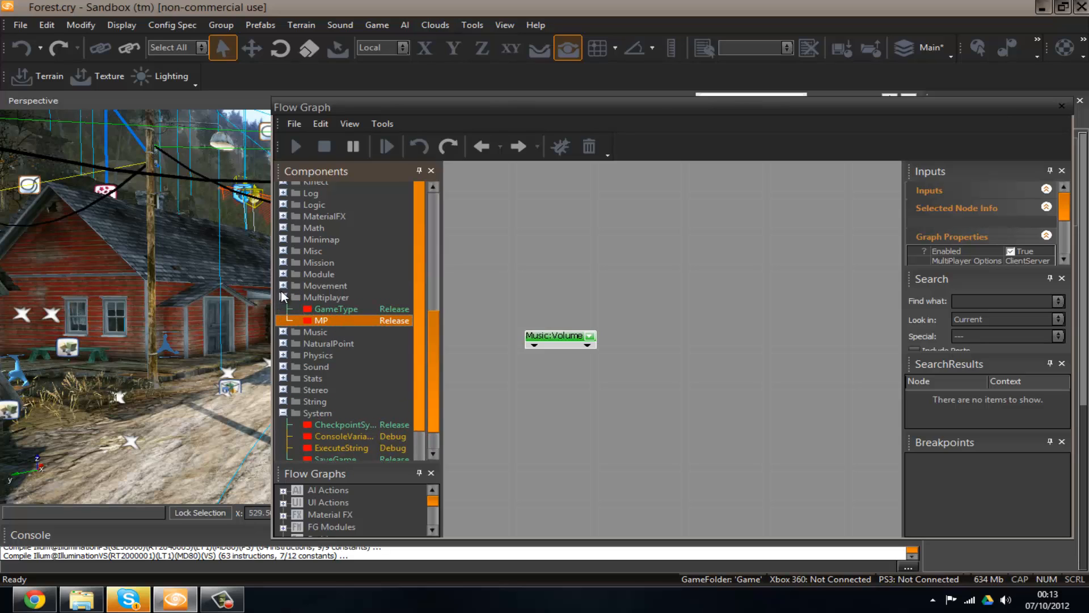
click(324, 286)
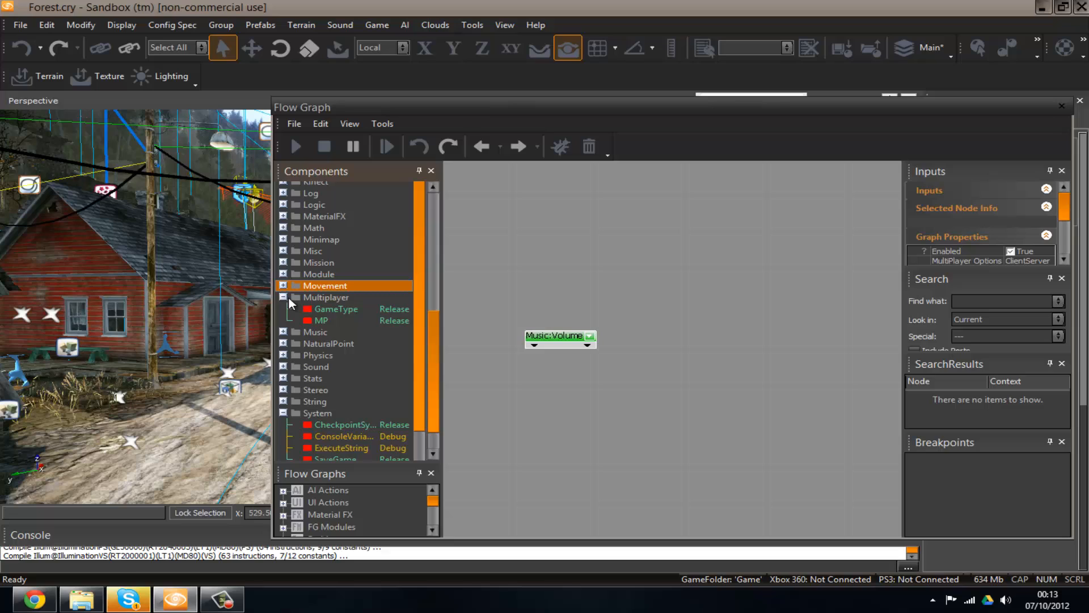
click(283, 296)
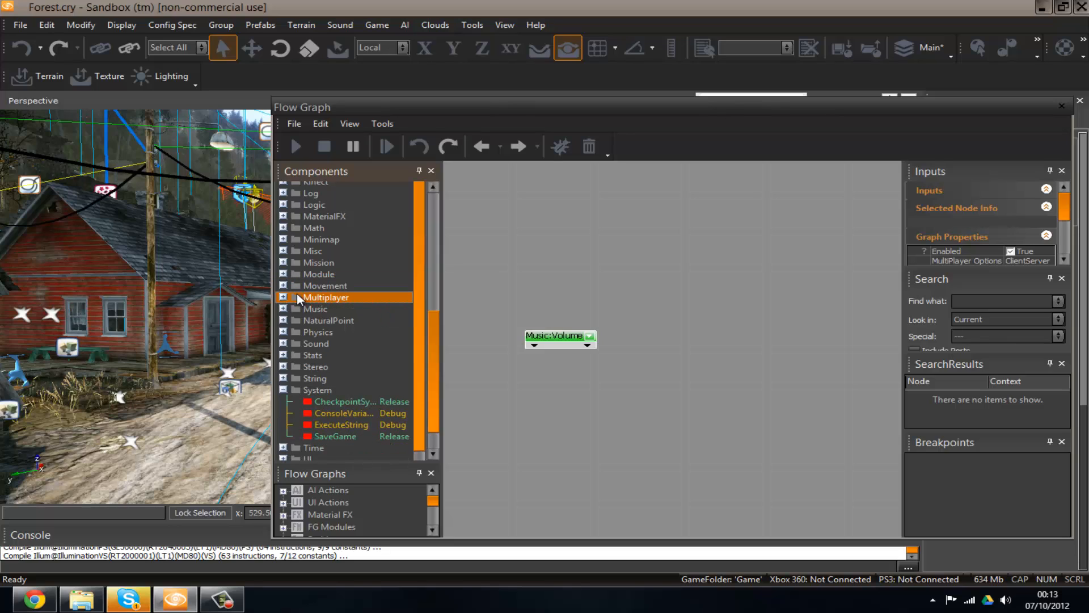
click(283, 262)
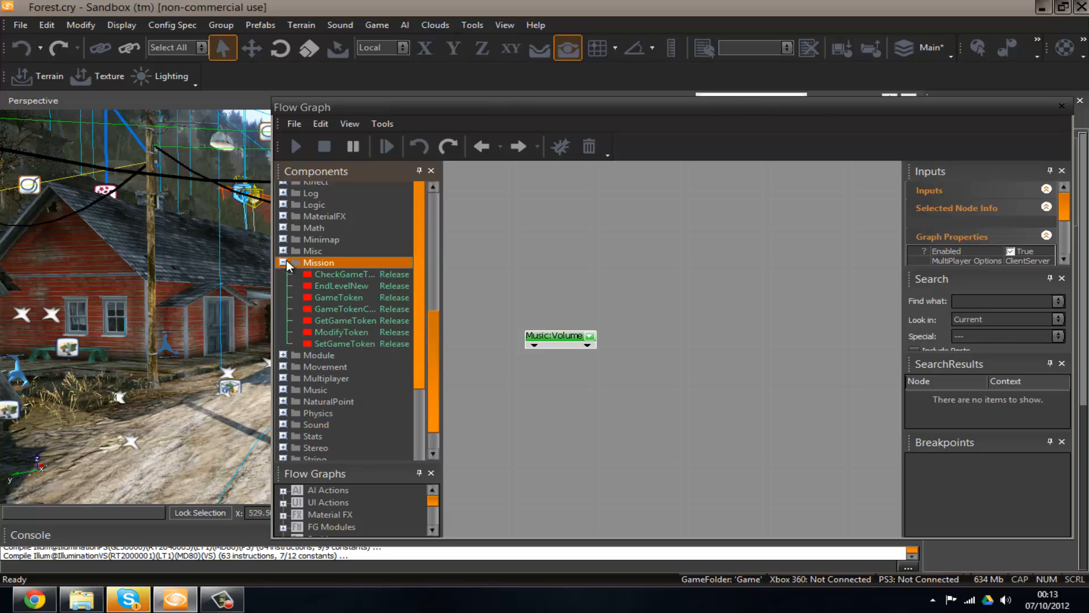
click(283, 262)
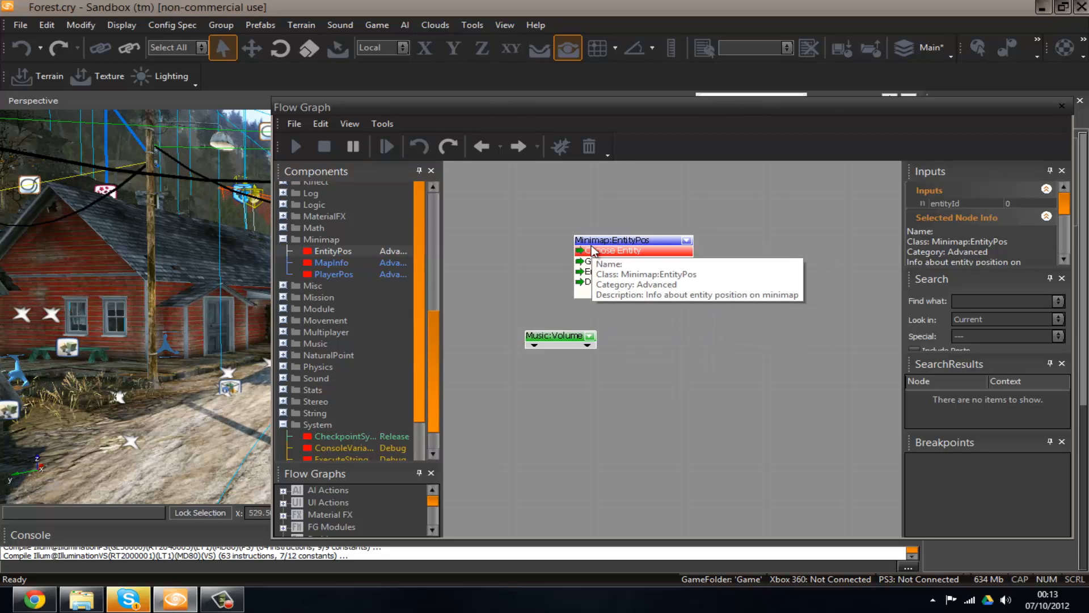
mouse_move(464, 265)
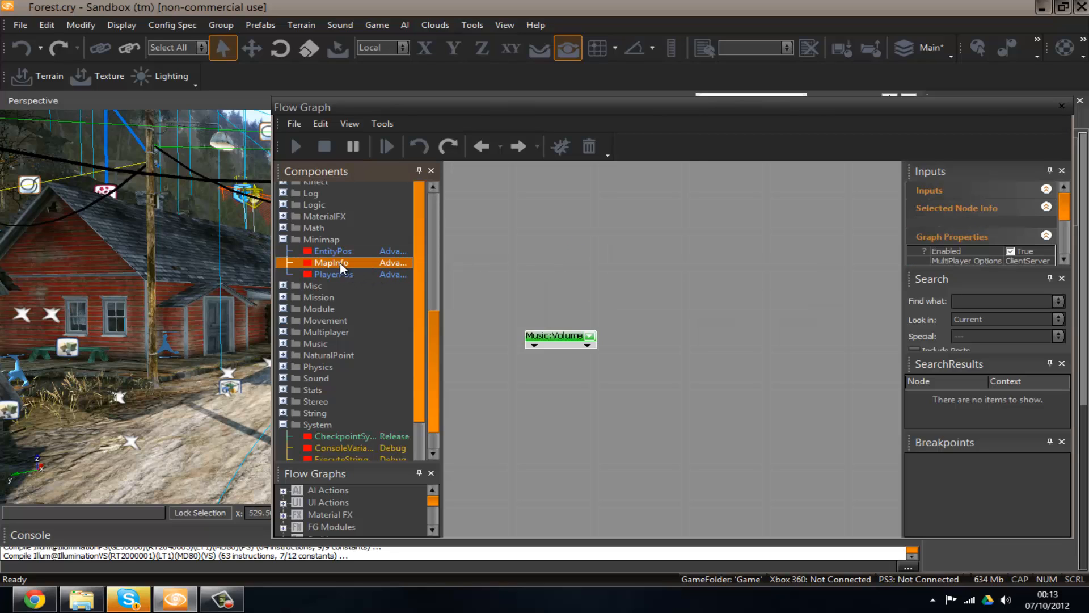
click(285, 239)
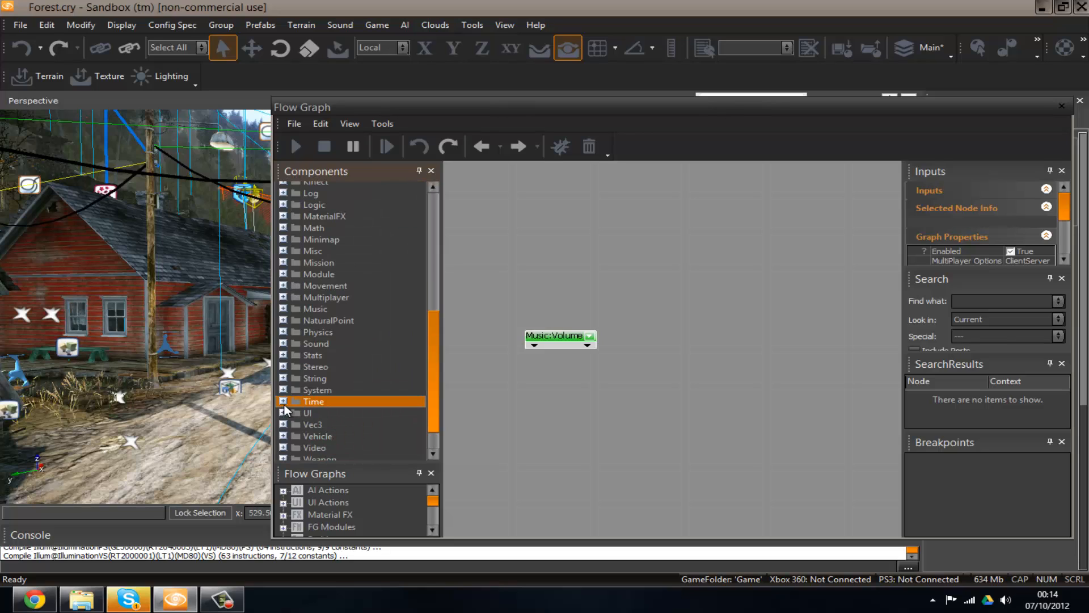
click(283, 413)
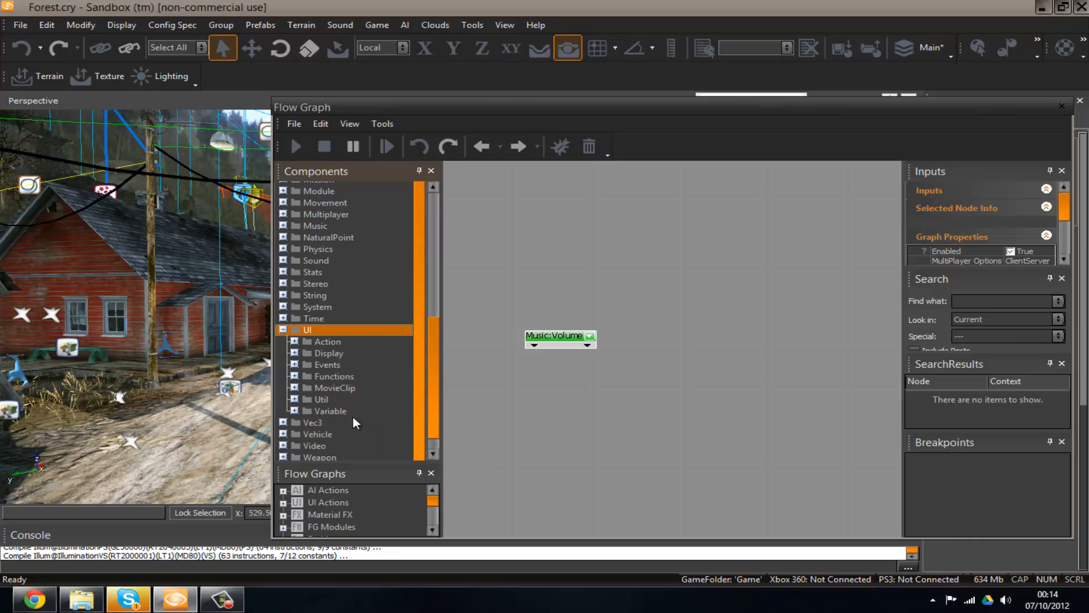
click(295, 388)
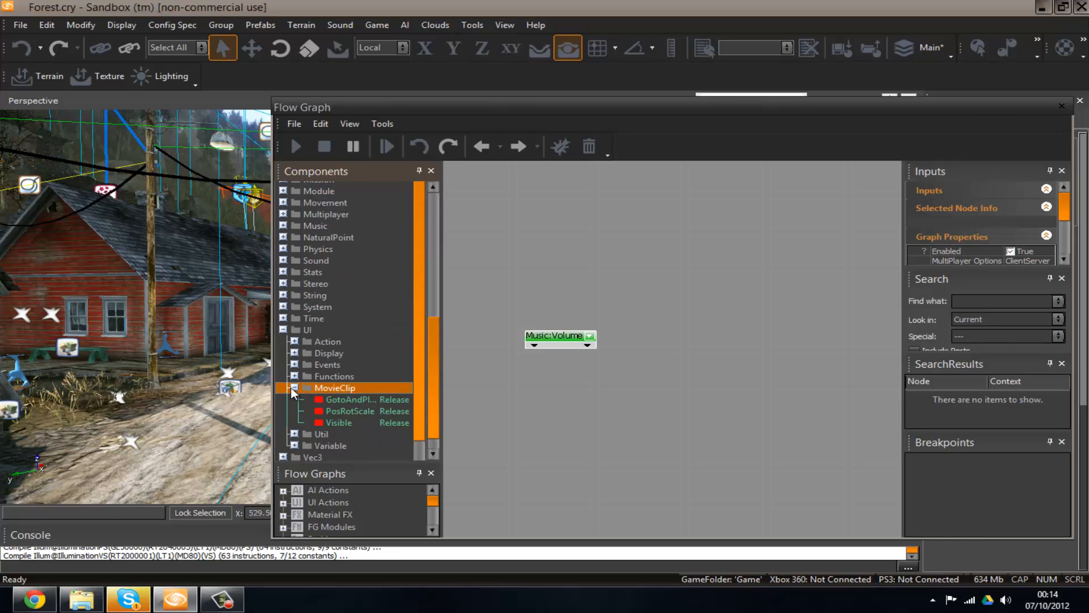
click(293, 388)
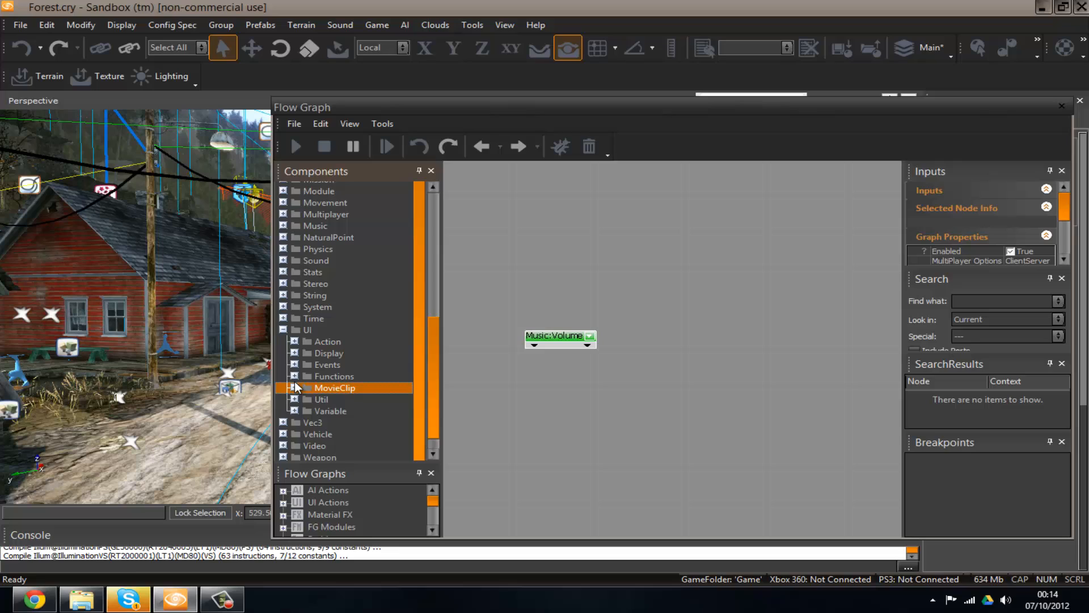
click(295, 352)
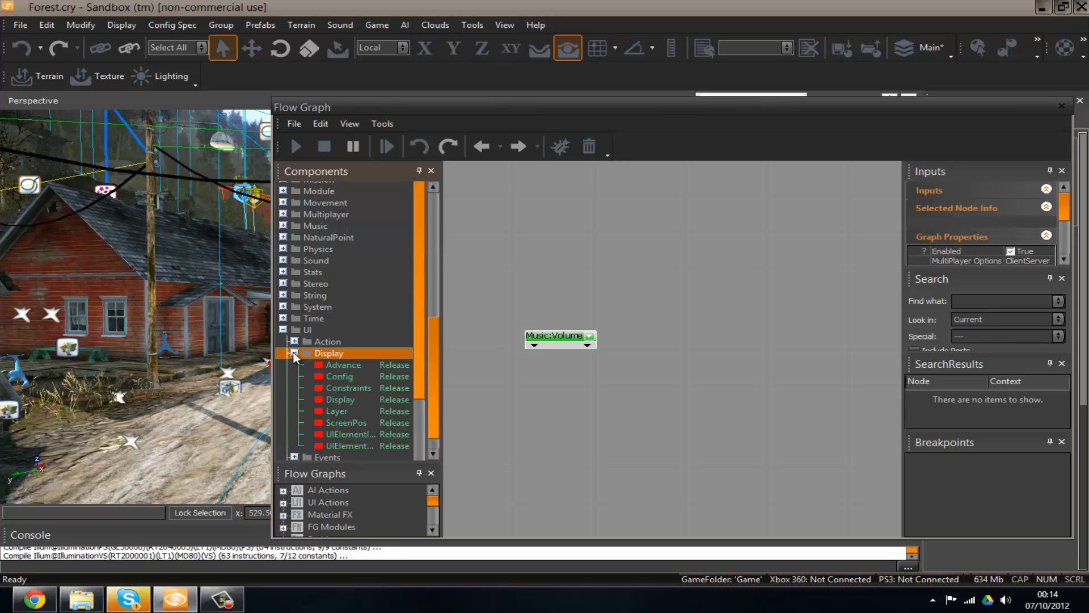
click(294, 353)
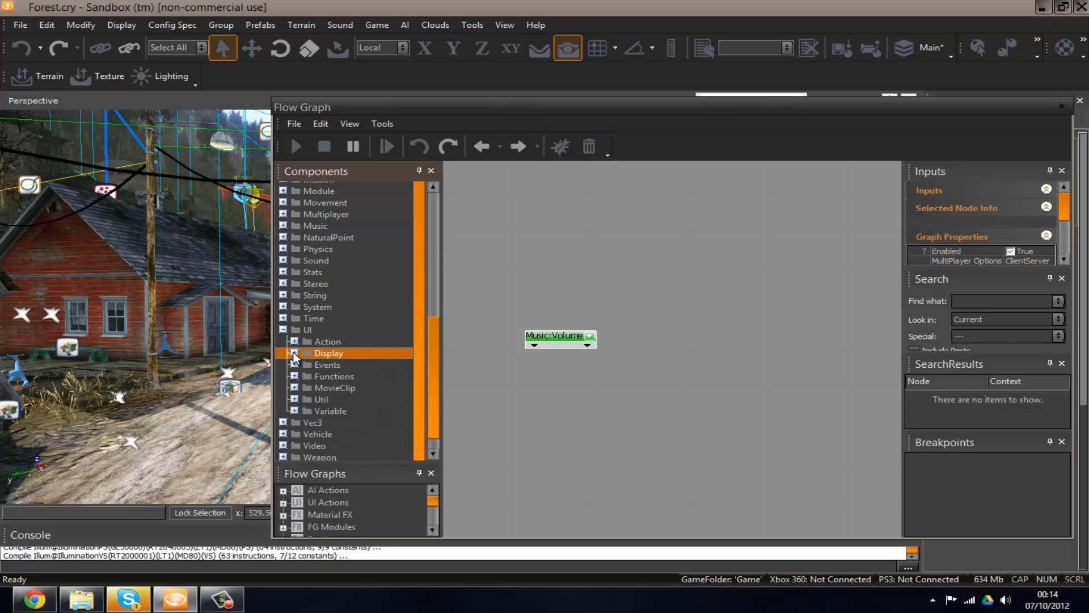
click(294, 352)
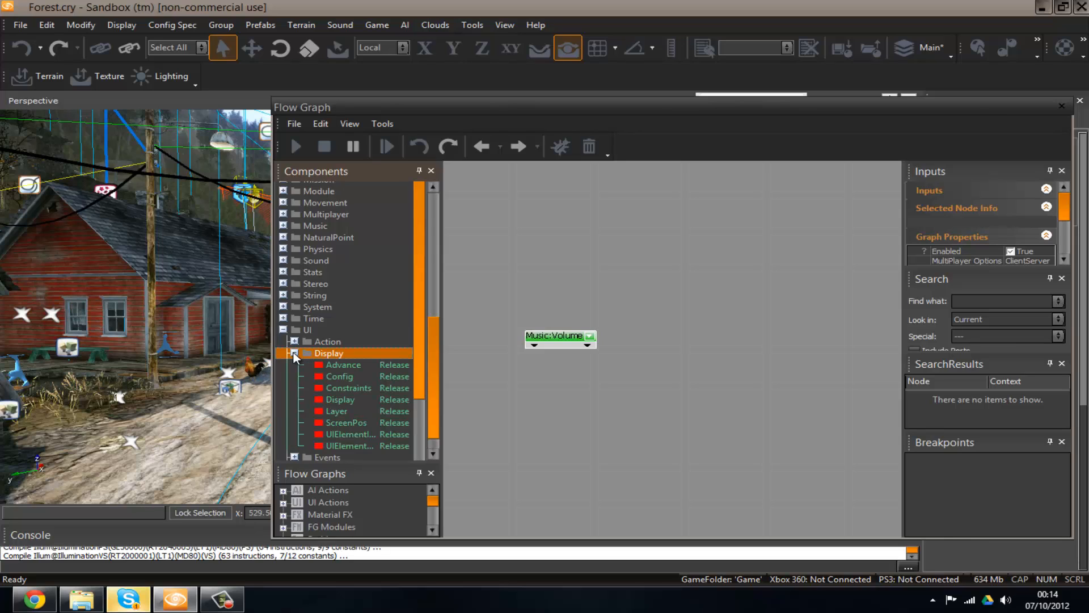
mouse_move(318, 370)
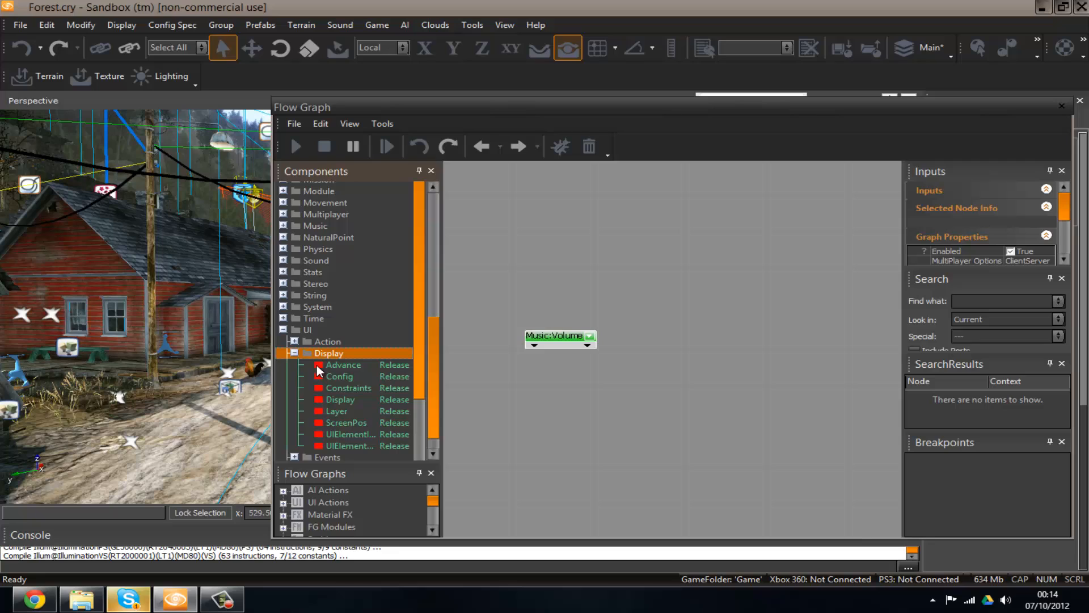
click(293, 353)
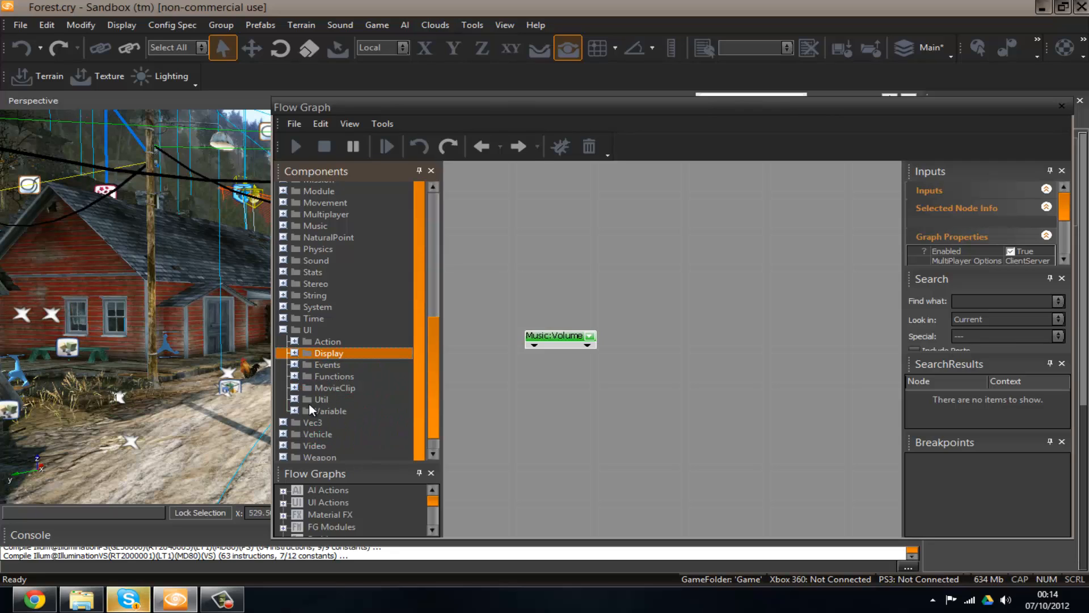
click(331, 410)
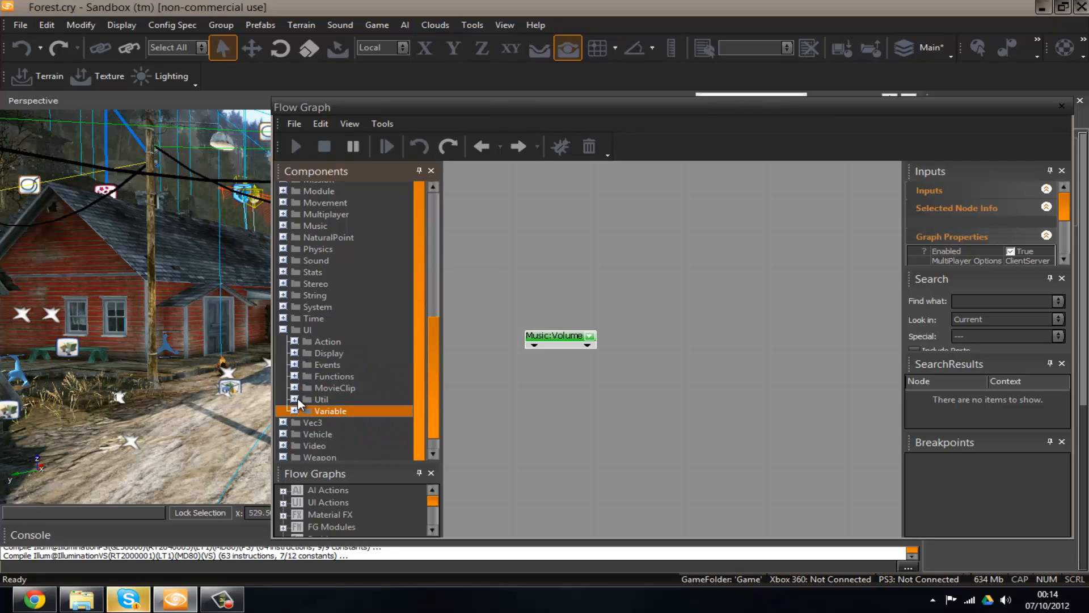
click(321, 398)
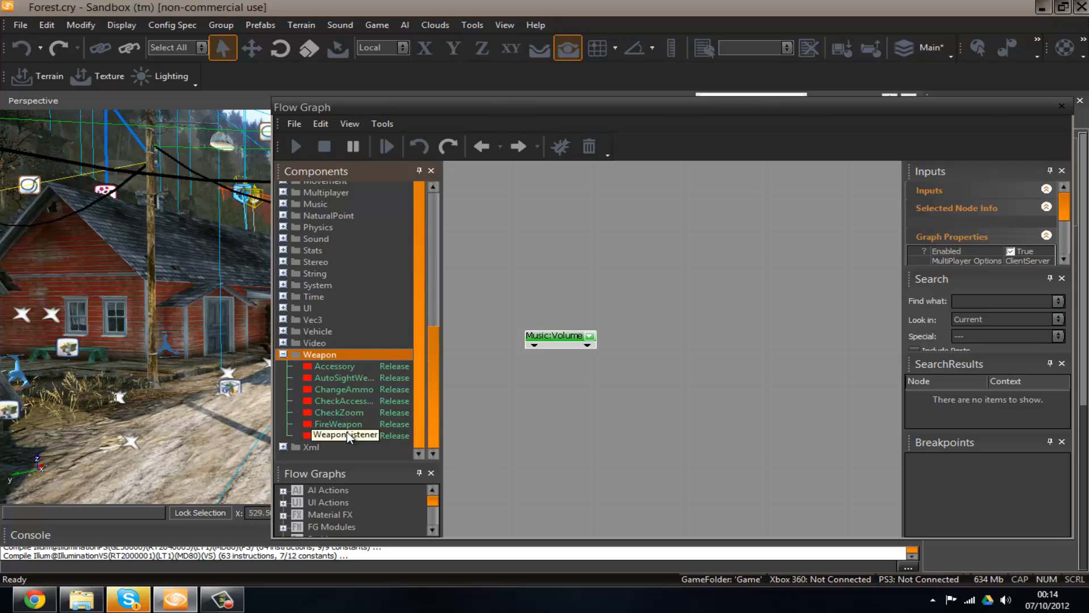
- Add a Weapon:FireWeapon node to the graph, then close the Flow Graph window
click(339, 423)
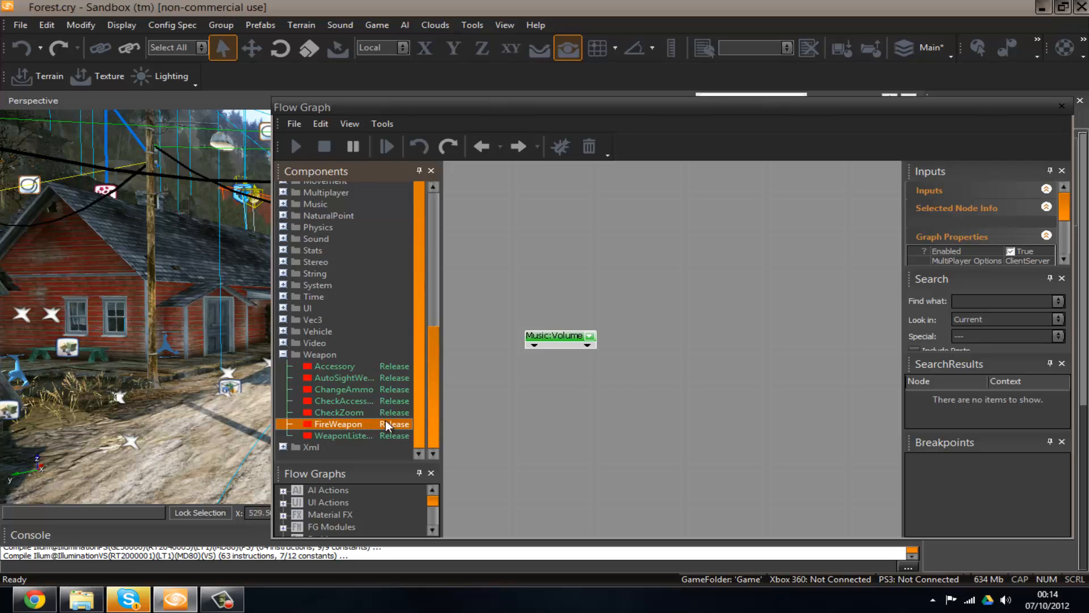
double_click(339, 423)
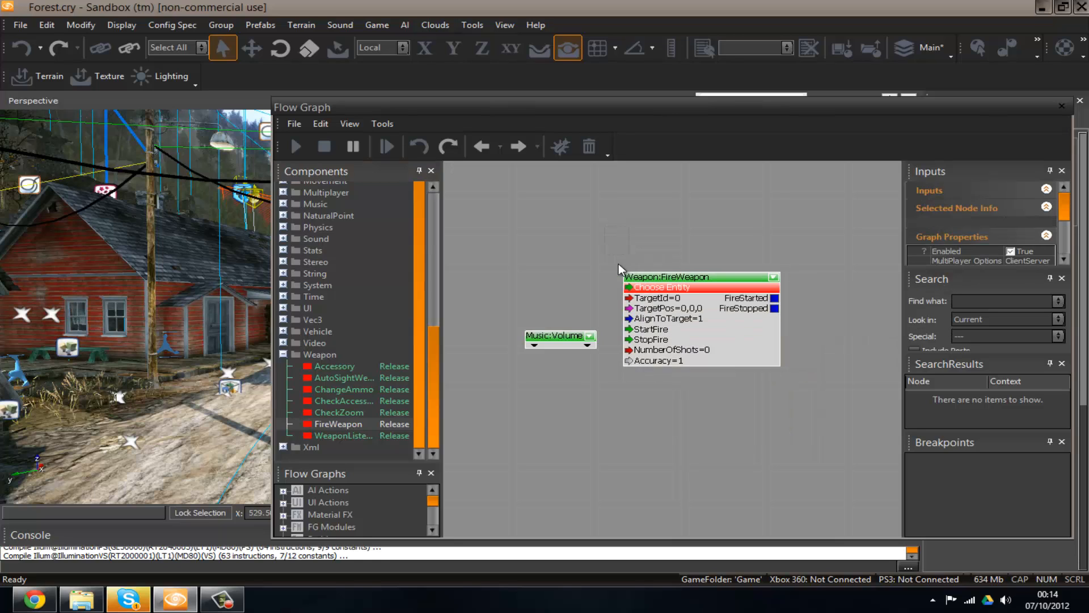
mouse_move(789, 375)
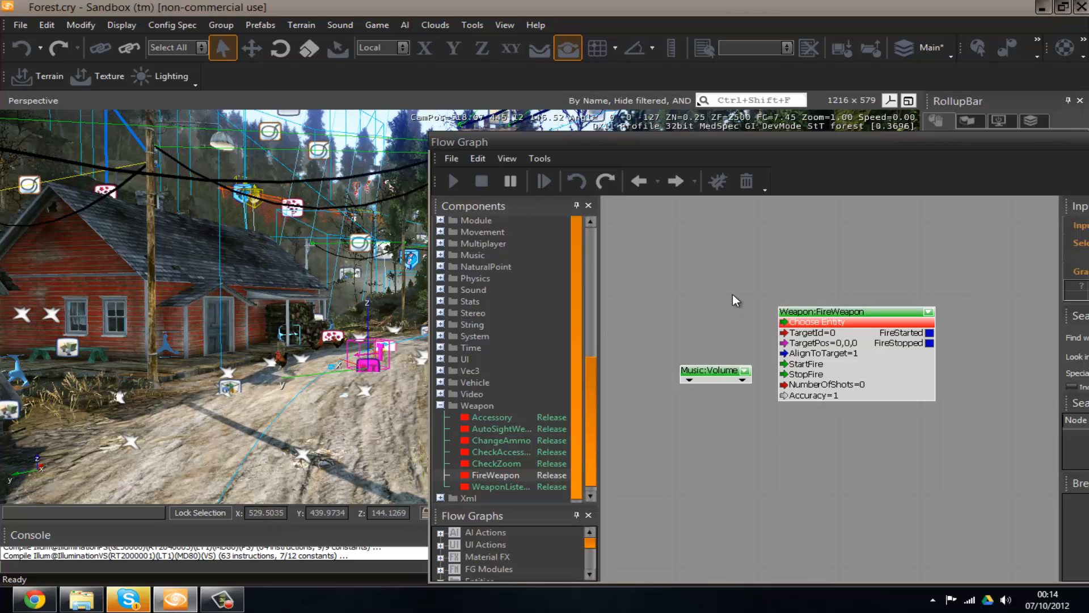
mouse_move(954, 406)
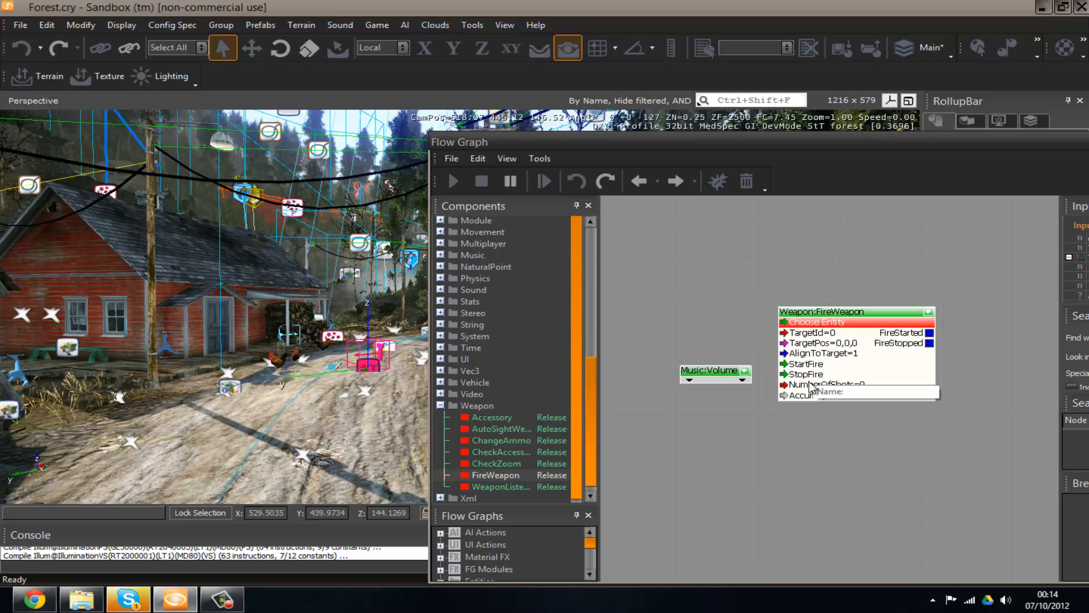
mouse_move(809, 333)
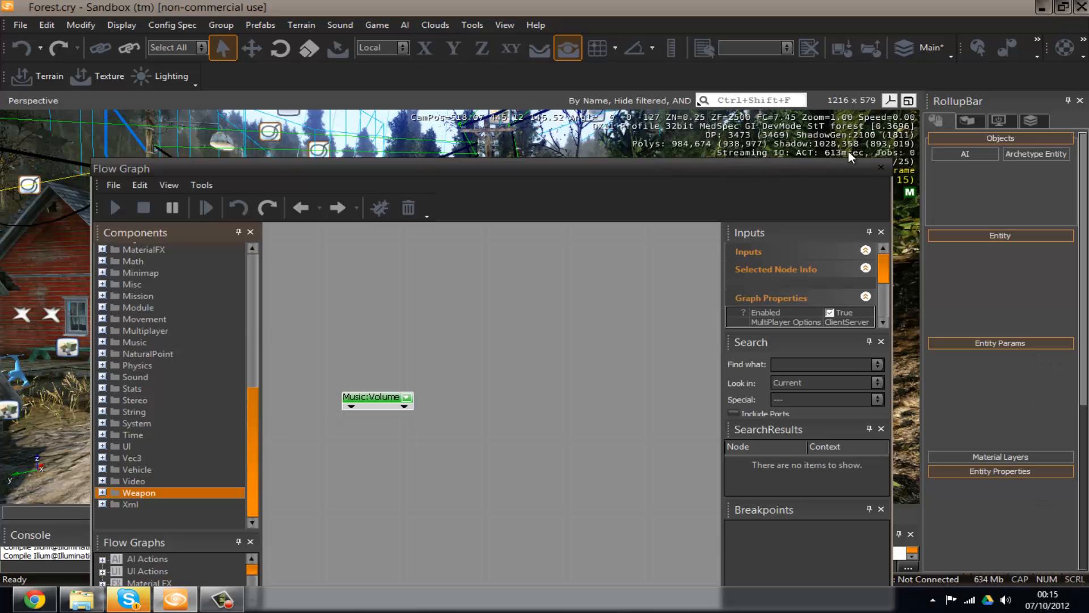
click(881, 167)
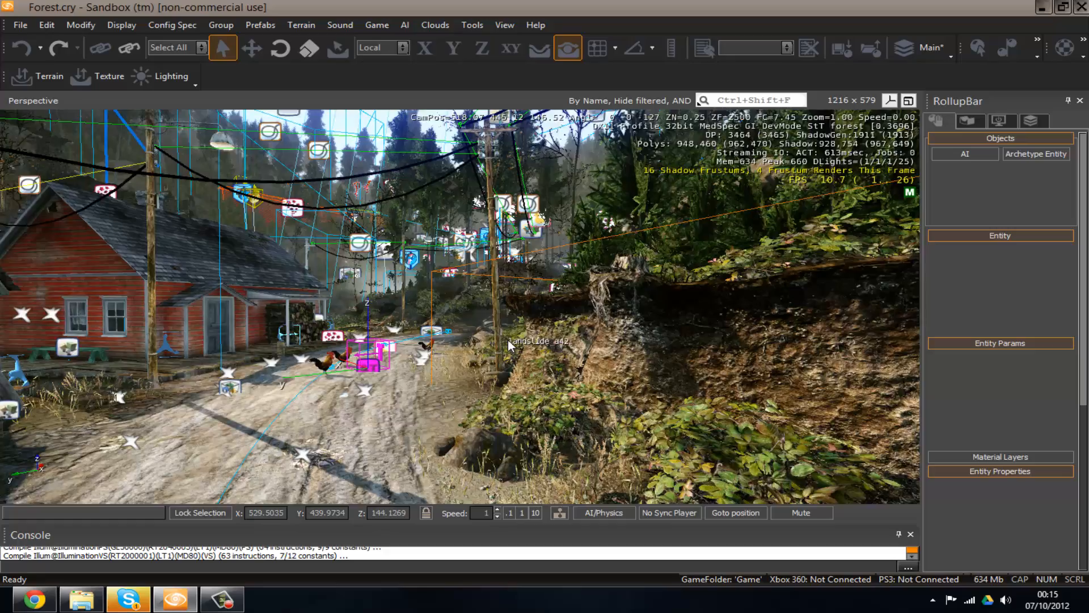